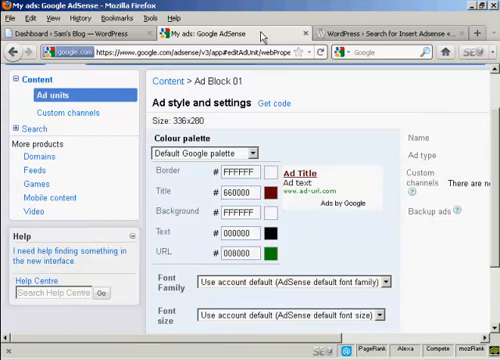
mouse_move(255, 120)
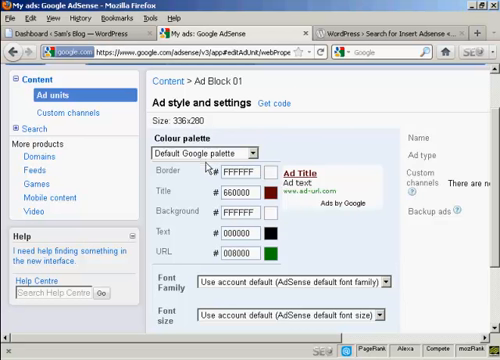
mouse_move(180, 200)
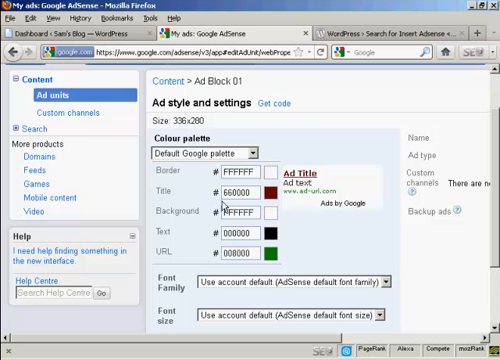
mouse_move(277, 204)
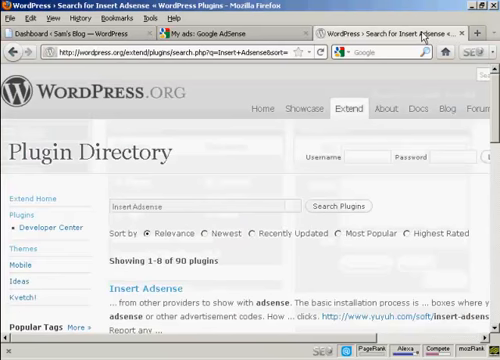
mouse_move(175, 284)
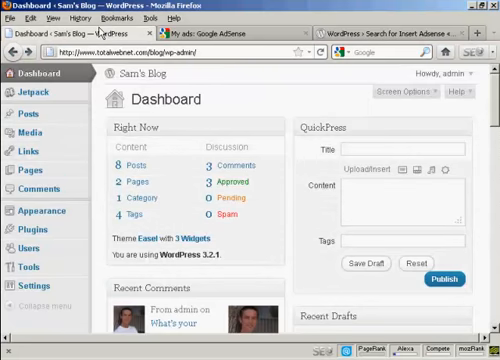
Step: Search the Add New Plugins catalogue for the 'Insert Adsense' plugin
left_click(28, 229)
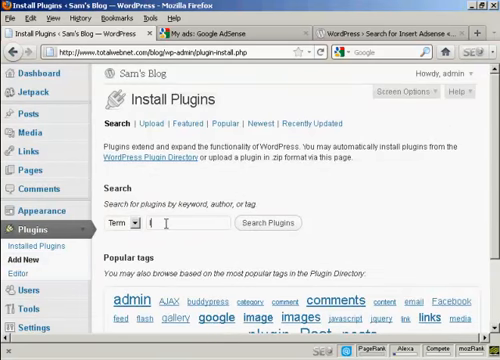
type("Insert A")
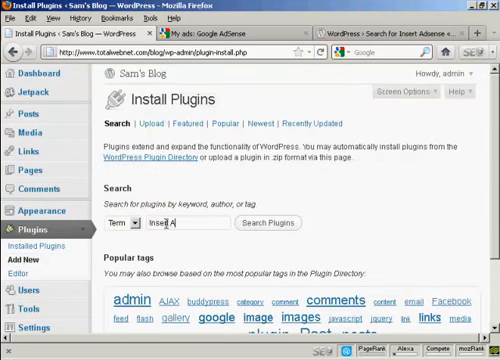
type("Adsense")
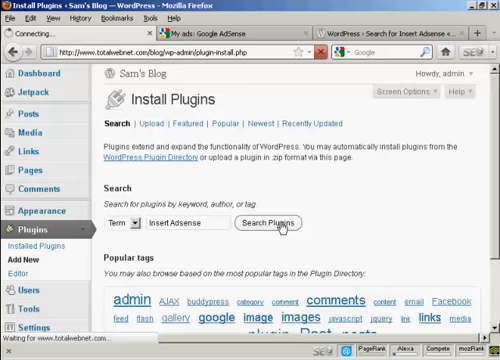
left_click(277, 223)
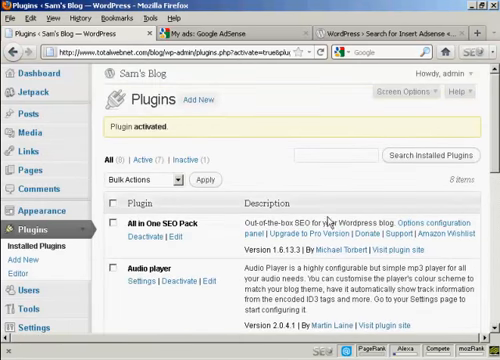
Step: Scroll the admin sidebar down to reach the Settings menu
scroll("down", 3)
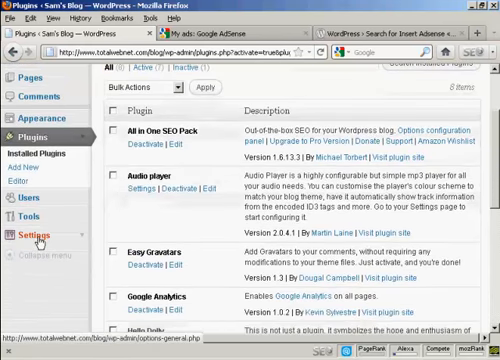
left_click(29, 235)
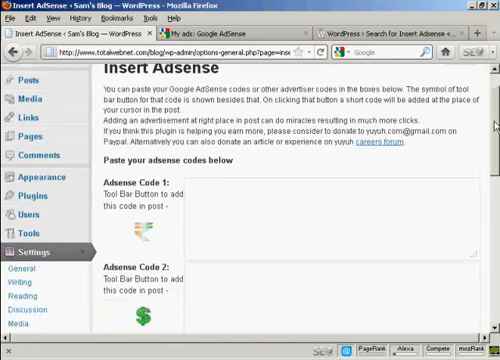
Step: Put the AdSense script in the Adsense Code 1 box and save the advertisement codes
scroll("down", 3)
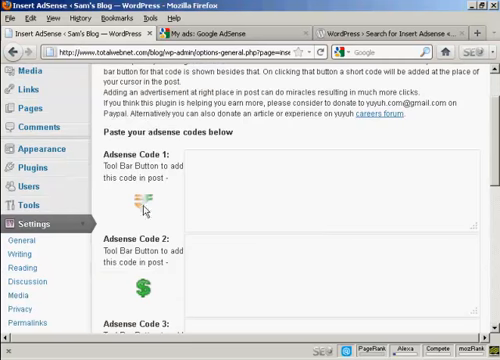
mouse_move(429, 205)
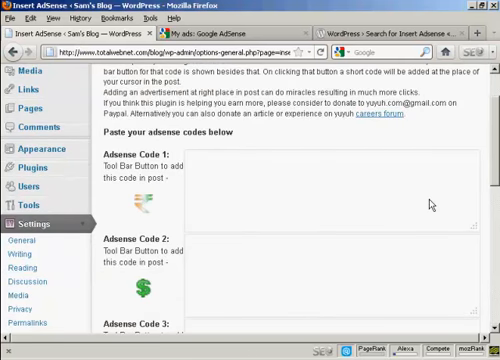
scroll("down", 3)
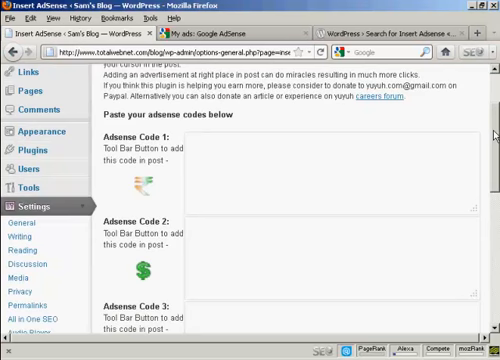
scroll("down", 3)
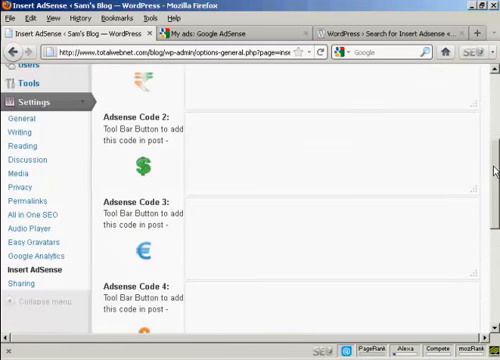
scroll("down", 3)
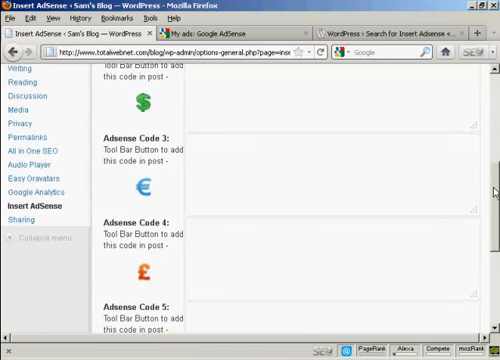
scroll("up", 3)
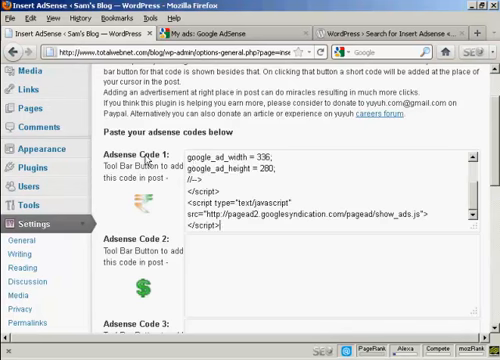
mouse_move(474, 205)
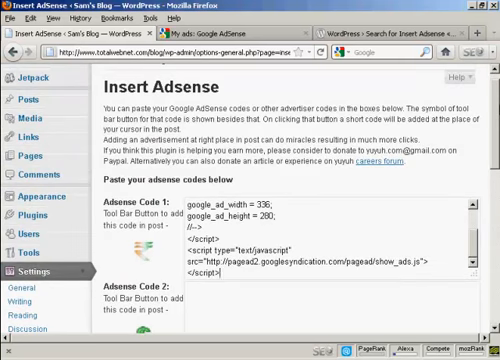
scroll("down", 3)
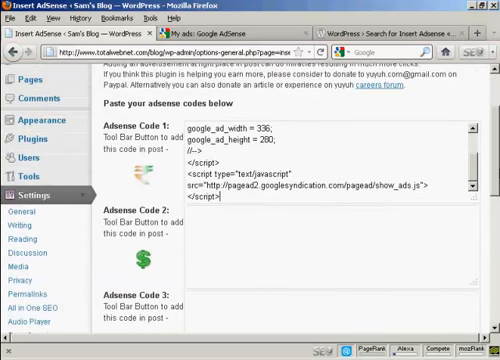
scroll("down", 3)
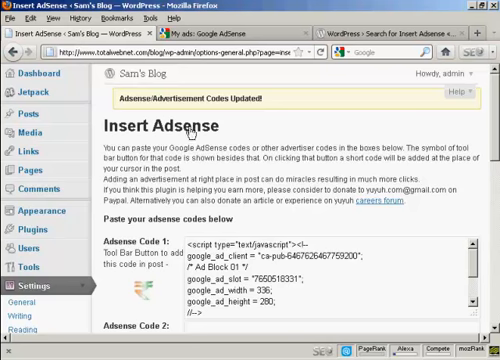
left_click(16, 117)
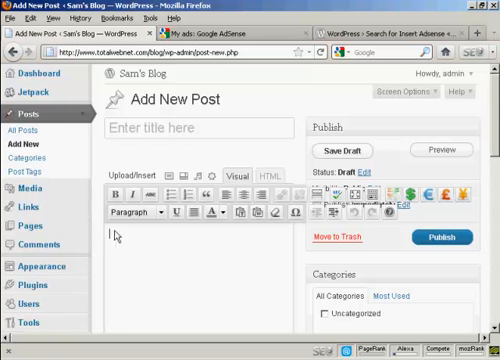
mouse_move(128, 238)
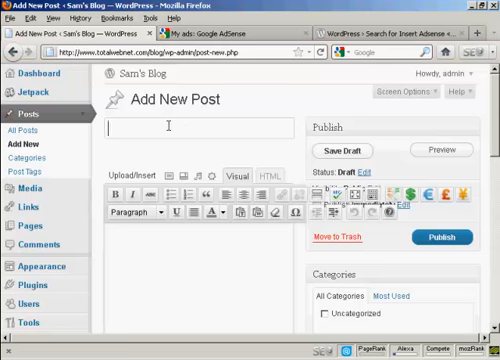
Step: Title the post 'Adsense Test' and begin the body text with 'This'
type("A")
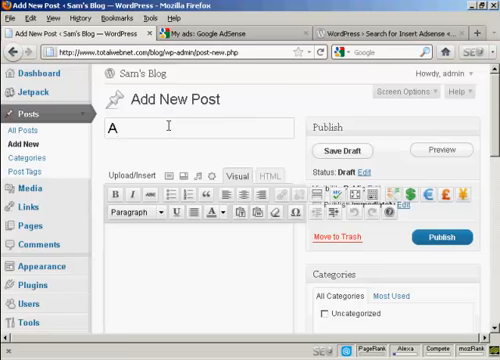
type("ds")
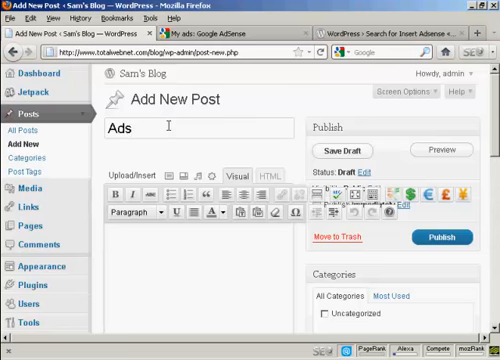
type("ense")
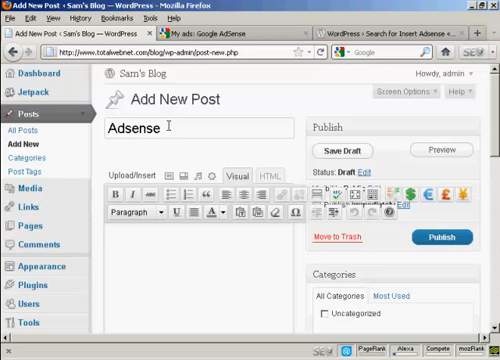
type("Test")
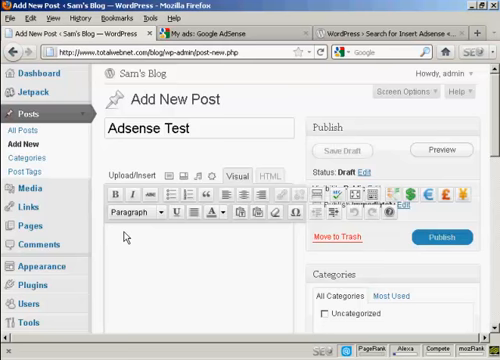
left_click(113, 238)
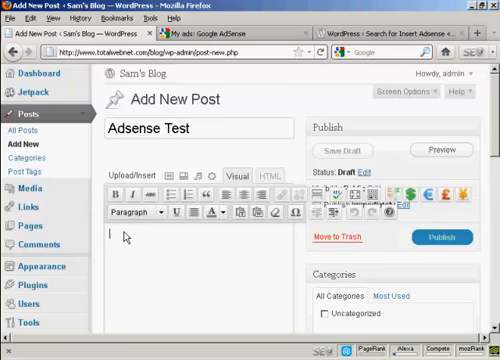
type("This is")
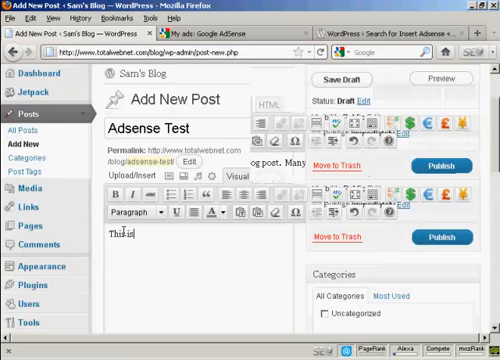
scroll("down", 3)
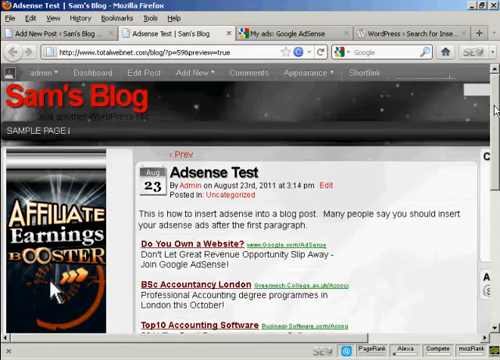
Step: Scroll through the Adsense Test preview to find the ad block below the first paragraph
scroll("down", 3)
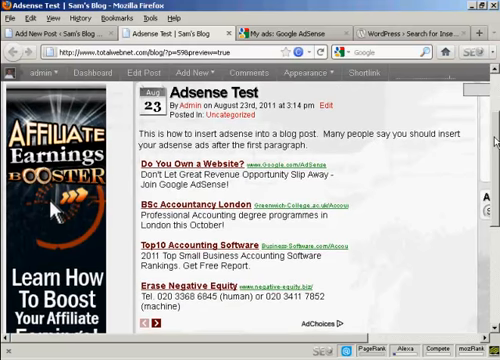
mouse_move(451, 225)
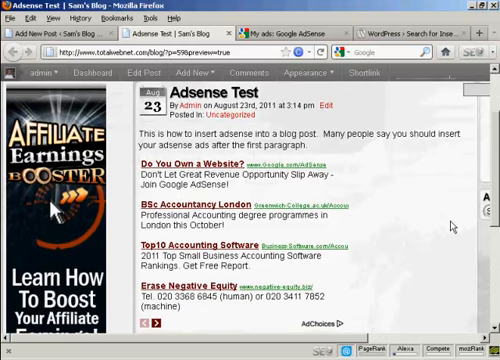
scroll("down", 3)
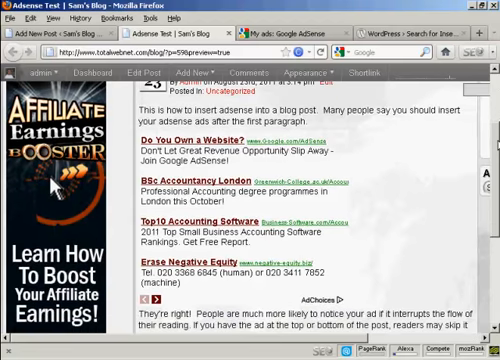
scroll("down", 3)
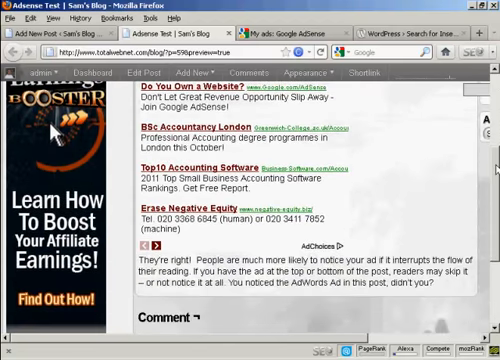
scroll("up", 3)
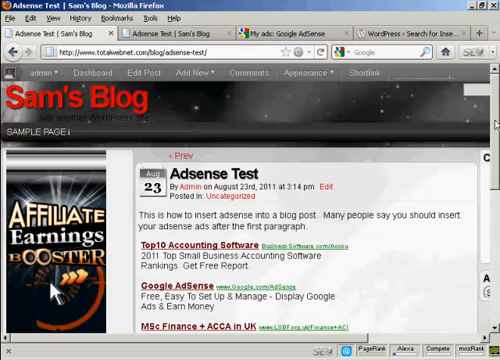
Step: Scroll down the live Adsense Test post past the ad block to the remaining paragraph and comments
scroll("down", 3)
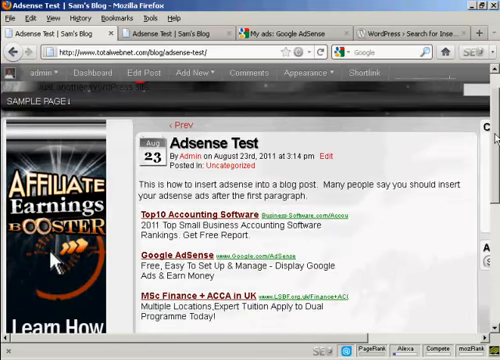
scroll("down", 3)
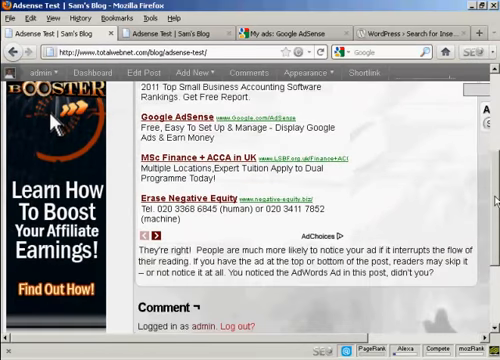